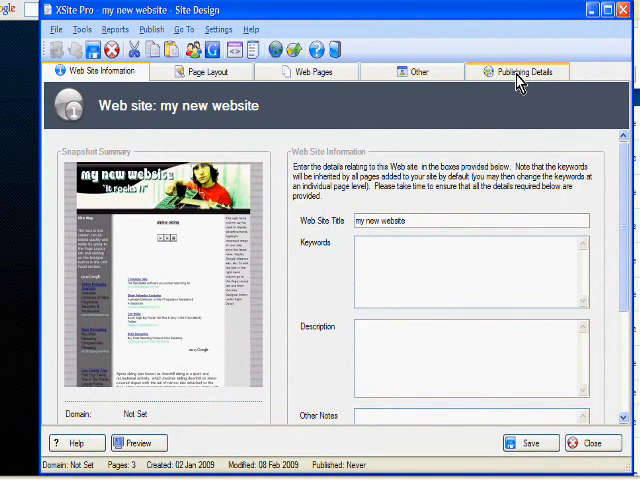
- Open the Publishing Details tab for 'my new website'
click(518, 71)
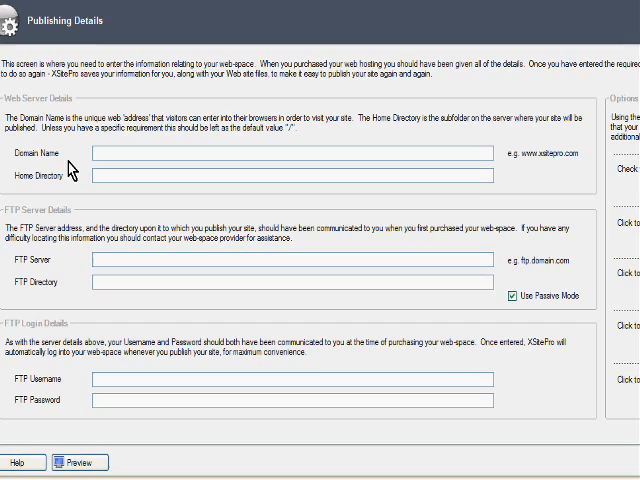
mouse_move(82, 160)
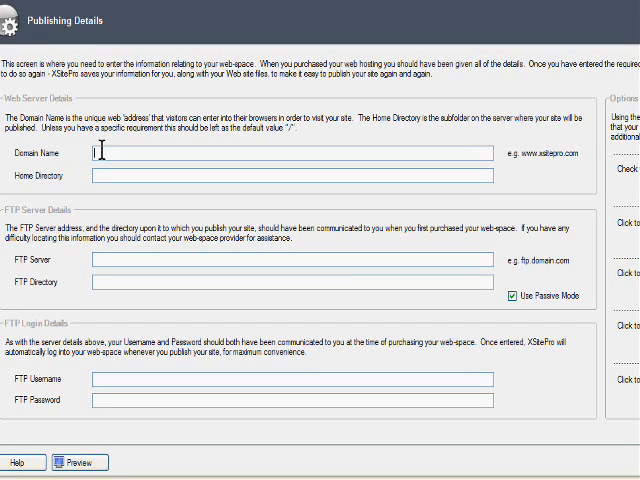
text(www.myneww)
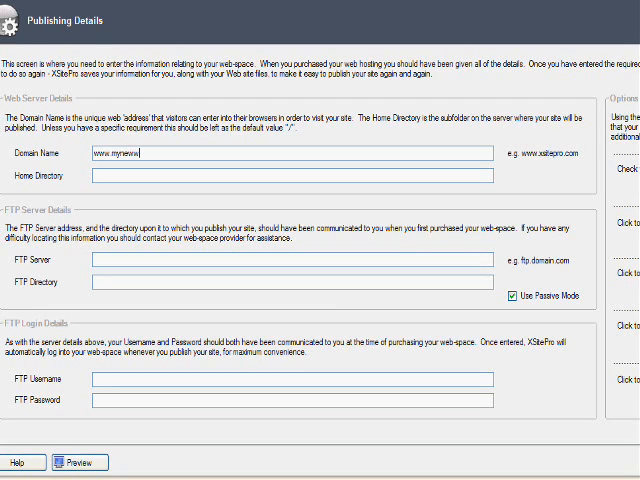
text(ebsi)
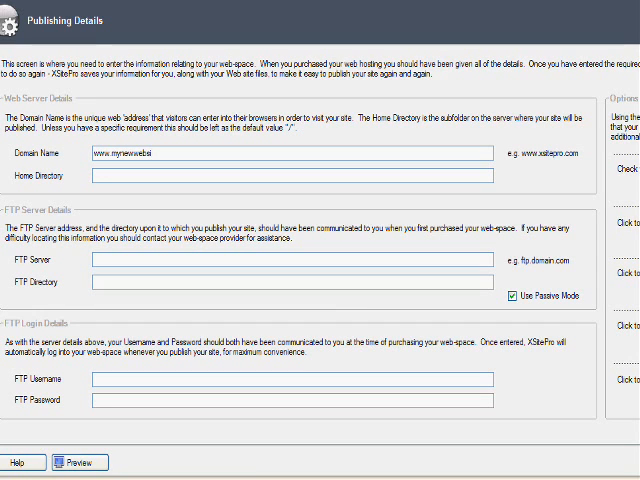
text(te.com)
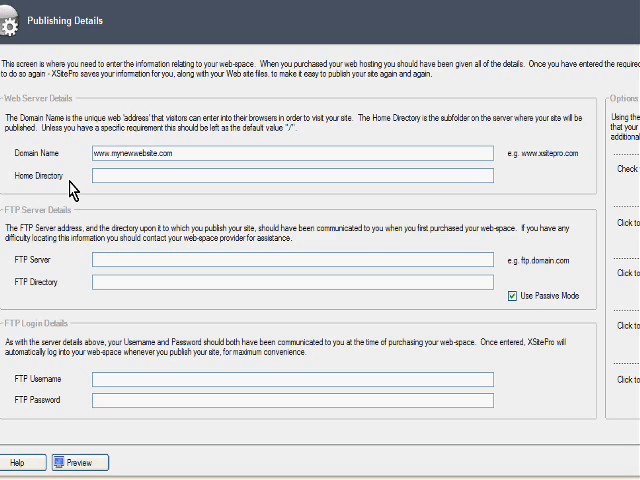
mouse_move(68, 190)
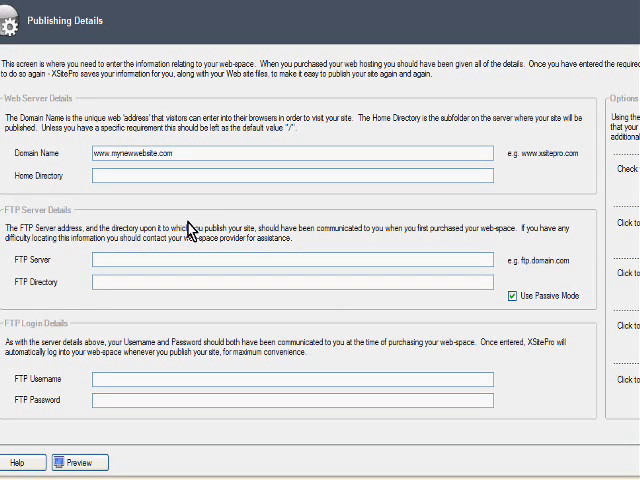
- Enter ftp.mynewwebsite.com as the FTP server
text(ftp.)
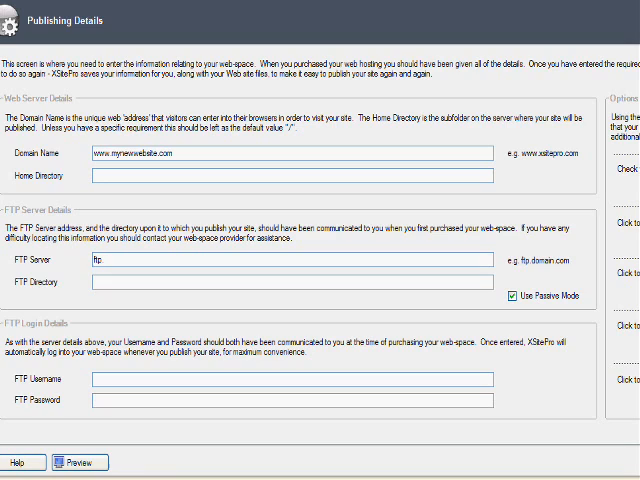
text(mynewwebsite.com)
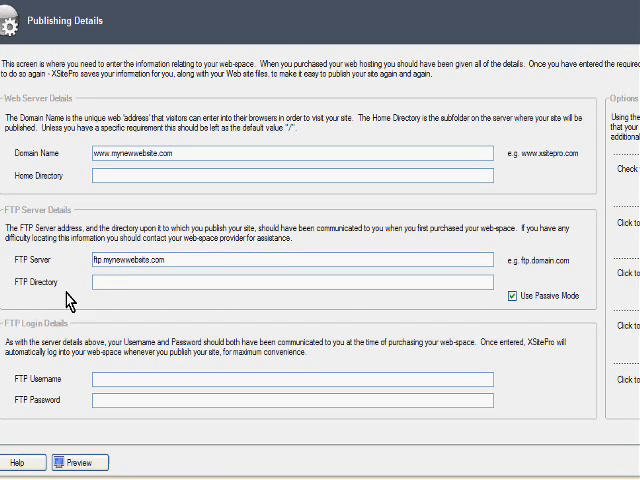
- Set the FTP directory to public_html/mynewwebsite.com
text(public_)
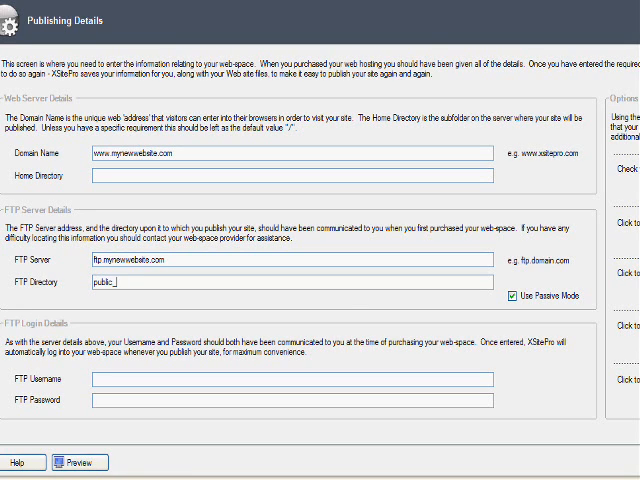
text(html/)
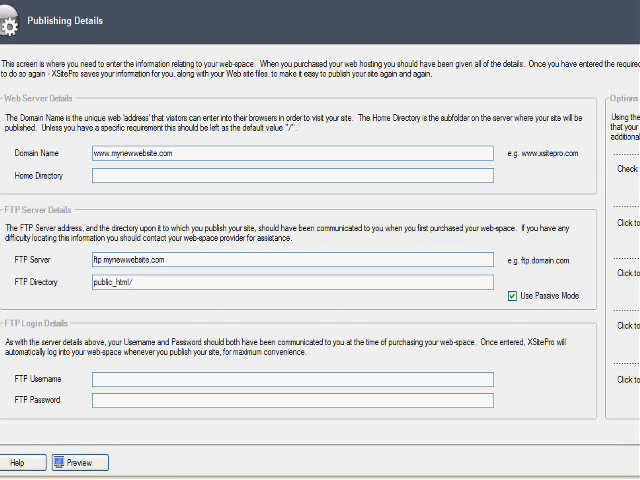
text(mynewwebsit)
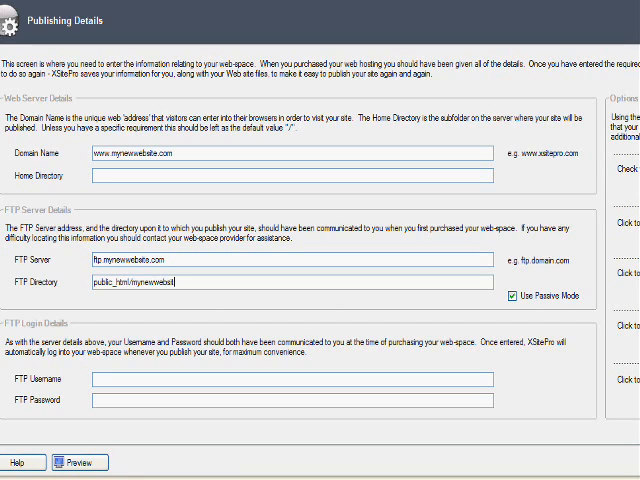
text(e)
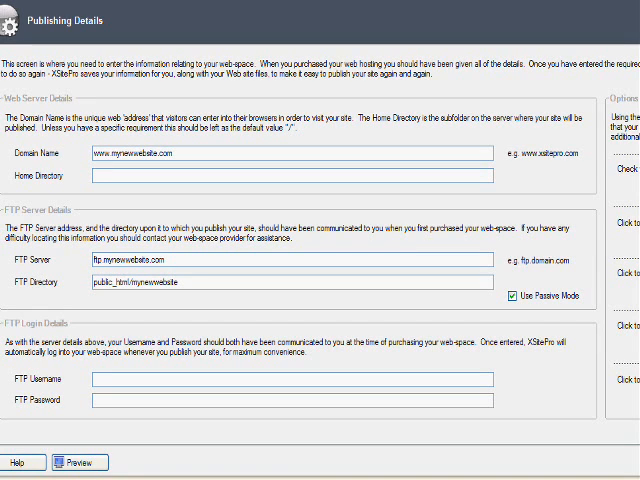
text(.com)
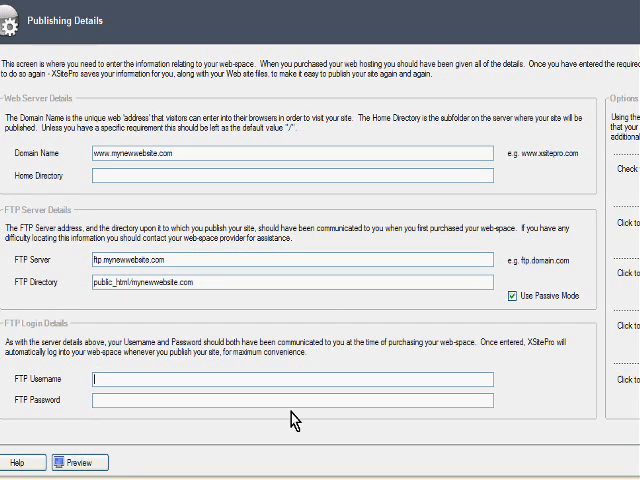
- Enter the FTP username and password in their login fields
text(yourname)
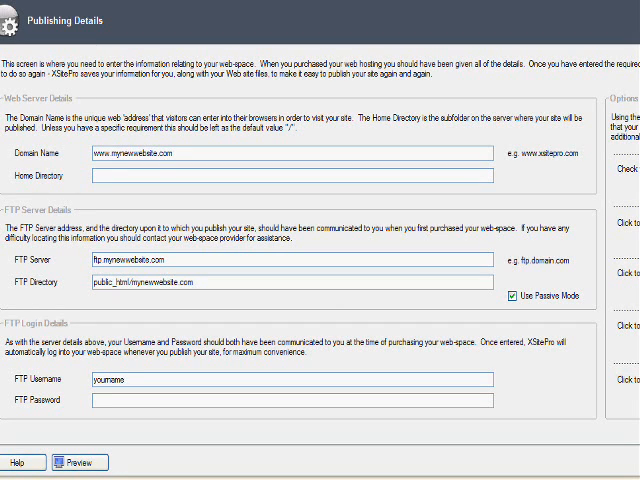
text(@)
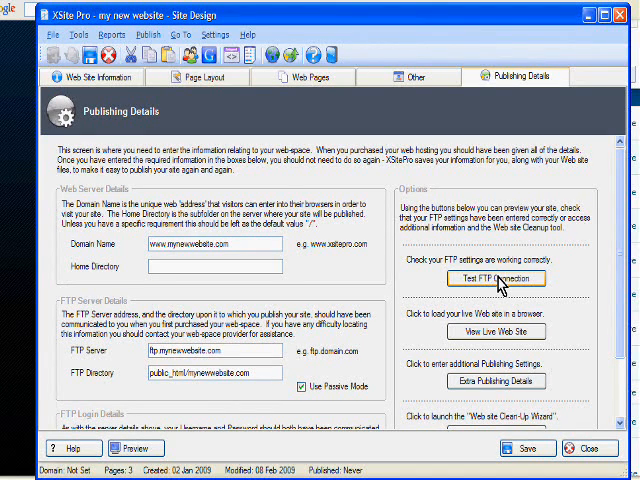
- Run the FTP connection test, which reports it cannot resolve the hostname
click(496, 278)
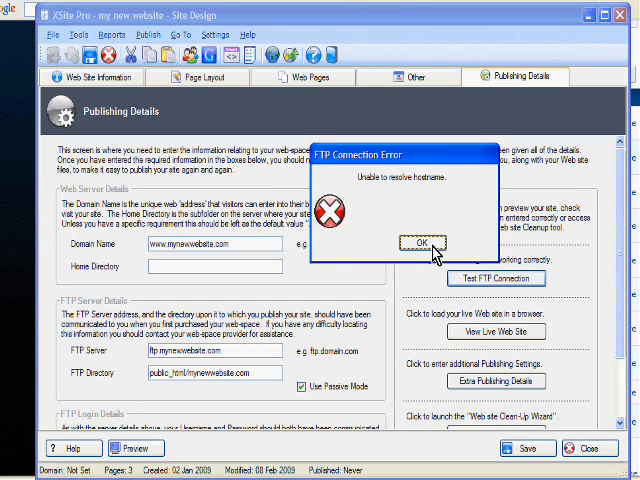
mouse_move(440, 251)
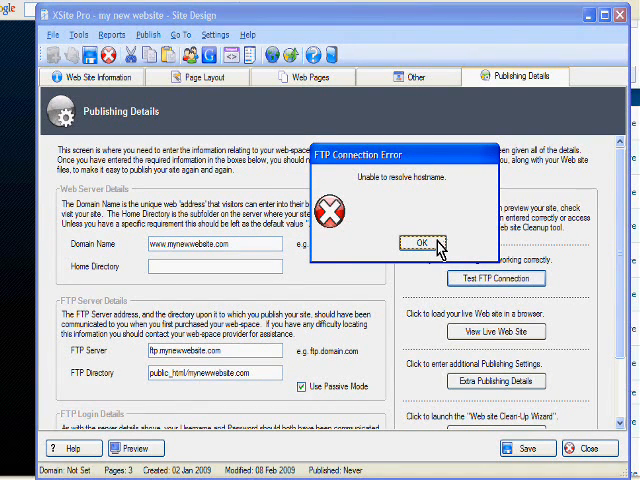
- Dismiss the FTP connection error and scroll back down the Publishing Details page
click(420, 244)
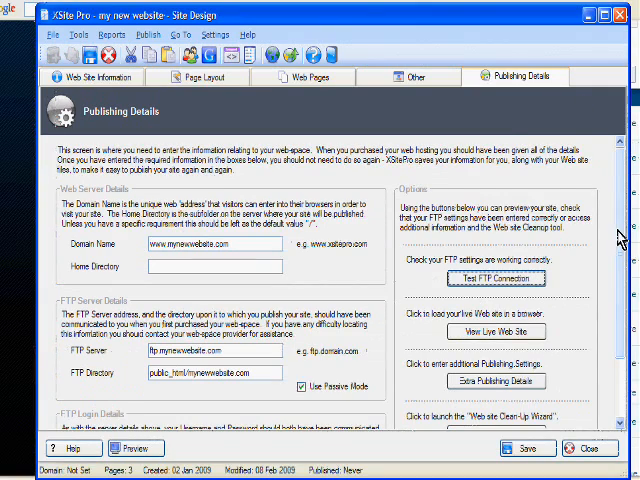
scroll(down, 3)
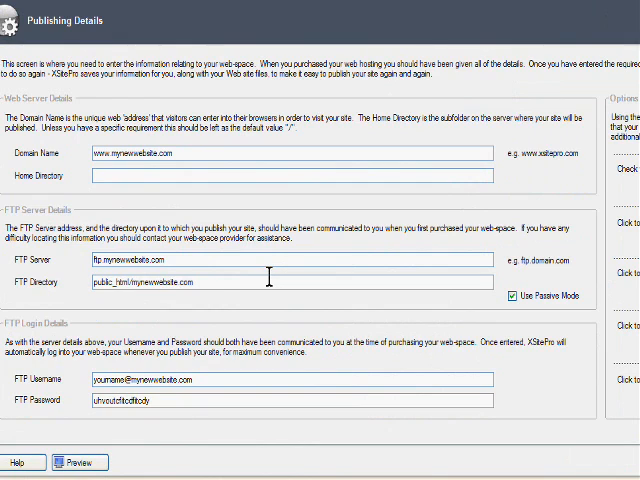
mouse_move(193, 351)
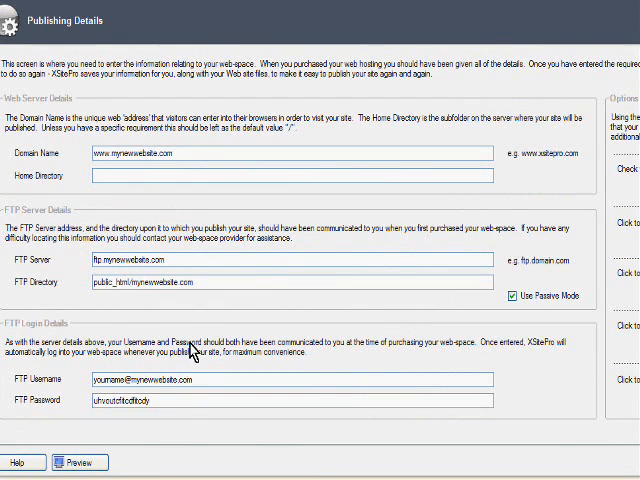
mouse_move(90, 266)
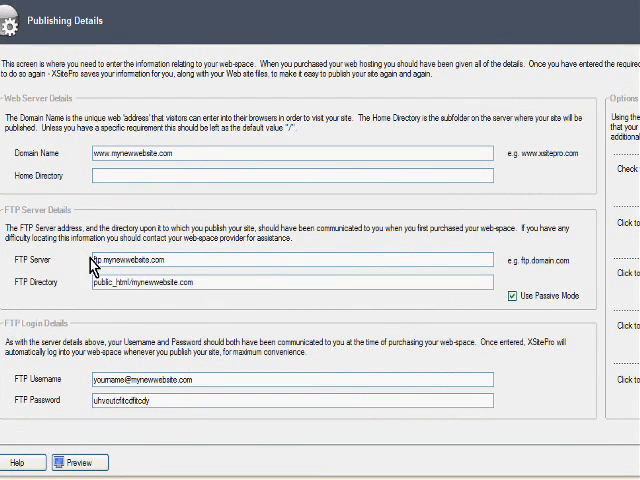